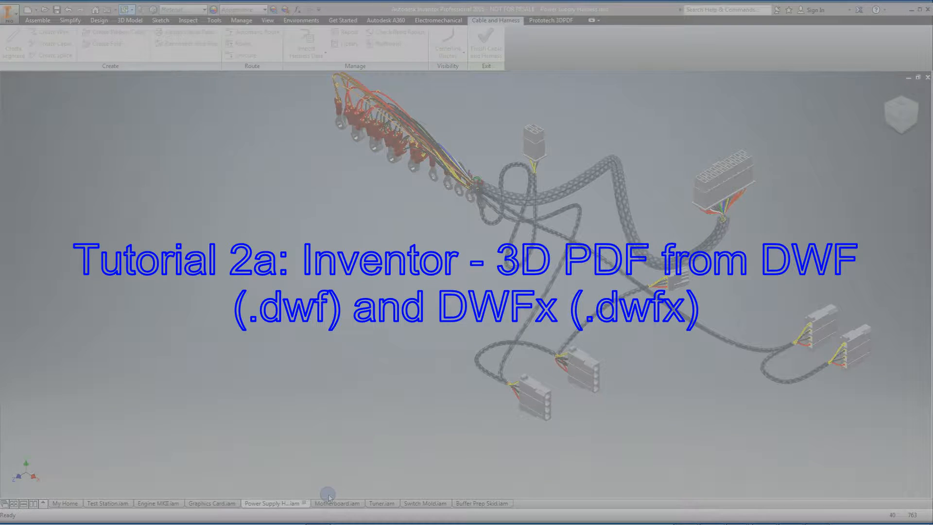
Step: Browse the Motherboard, Tuner, Switch Mold and Buffer Prep Skid assemblies, ending on Engine MKII
left_click(334, 503)
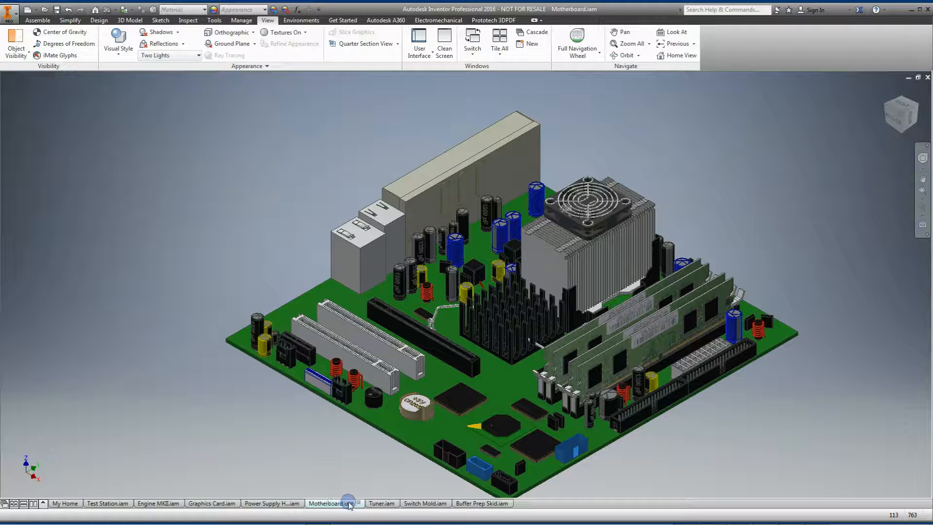
left_click(379, 503)
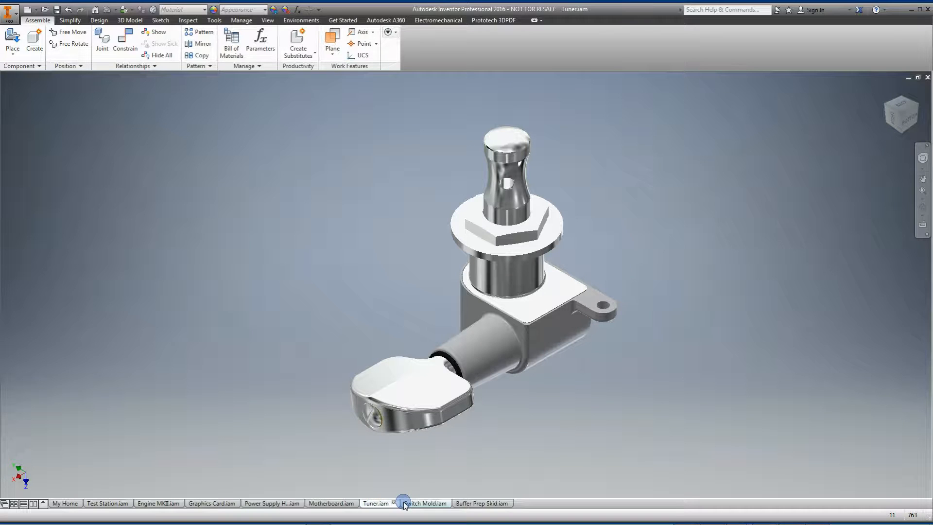
left_click(420, 503)
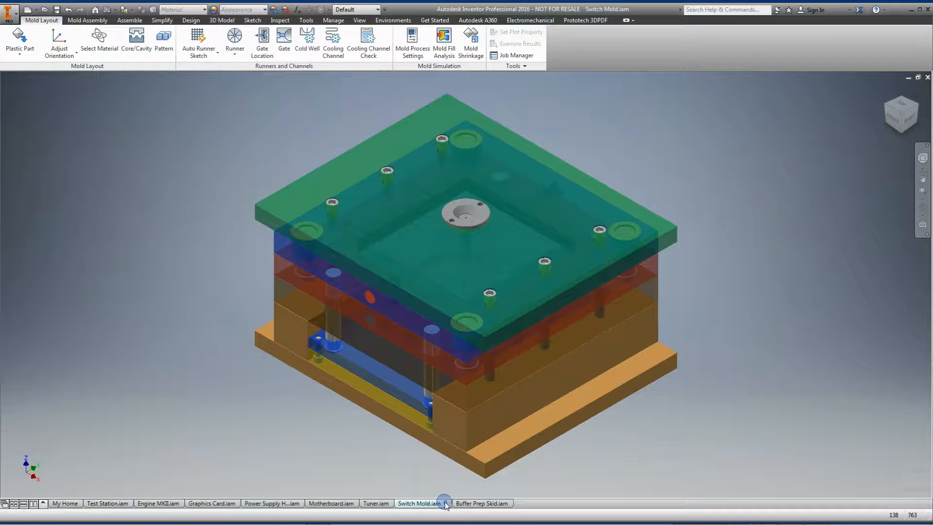
left_click(480, 503)
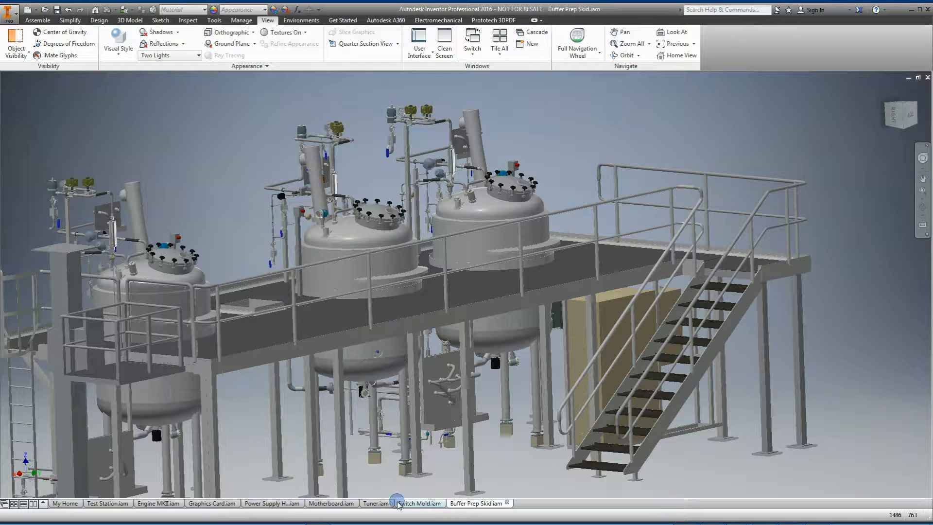
mouse_move(212, 507)
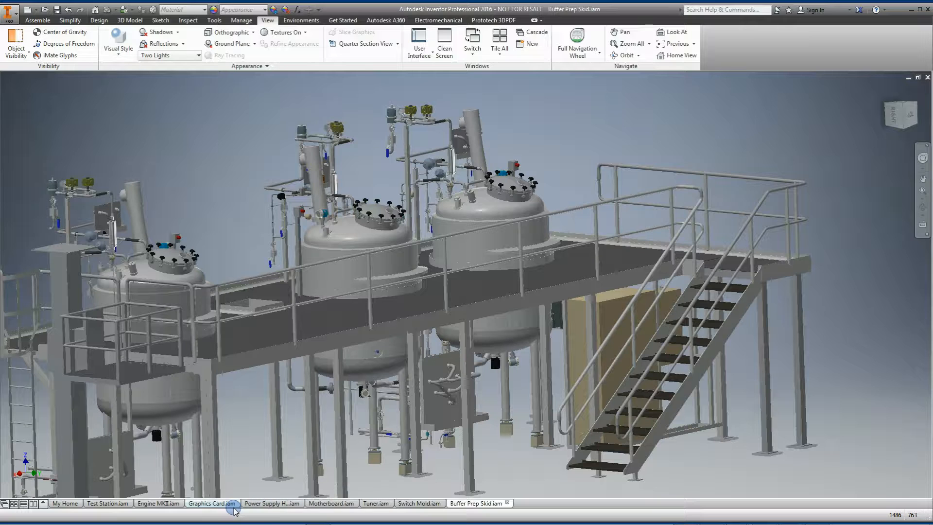
left_click(157, 503)
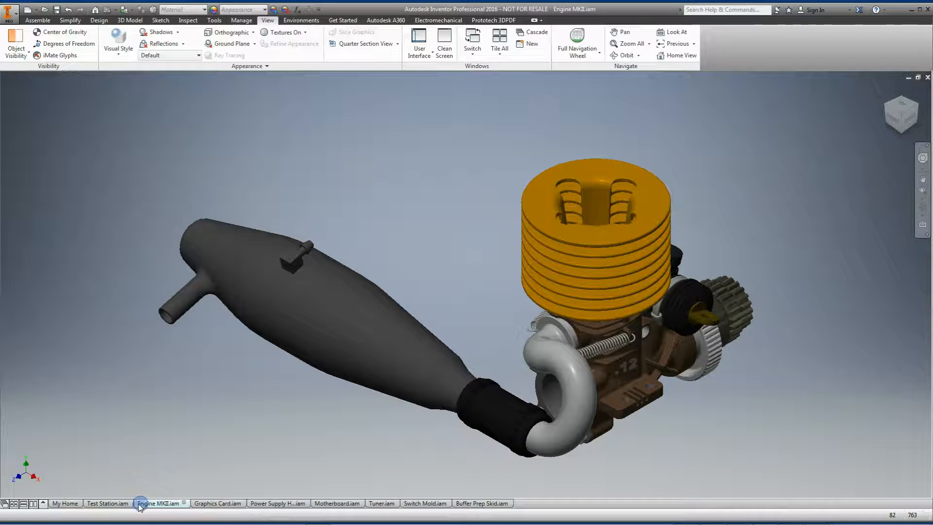
left_click(109, 503)
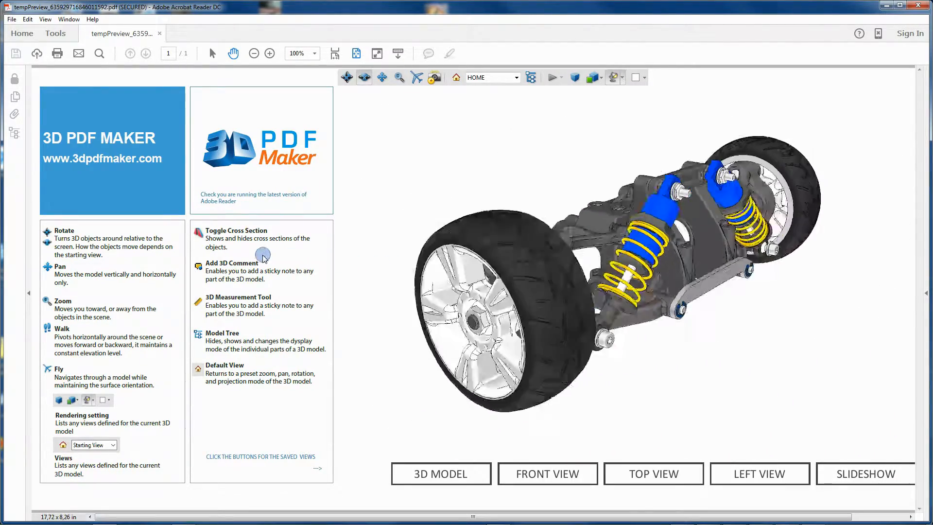
Step: Open the Buffer Prep Skid 3D PDF and show its Model Tree of parts
left_click(612, 464)
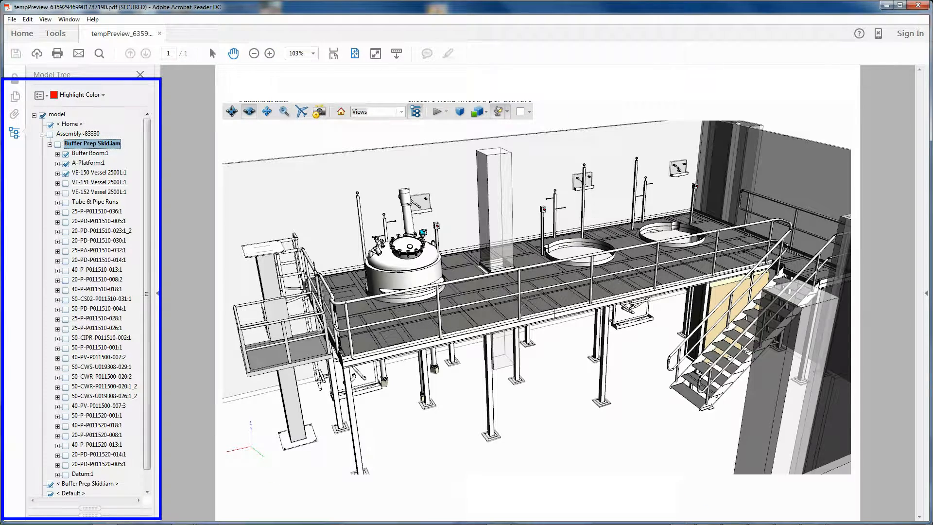
left_click(58, 191)
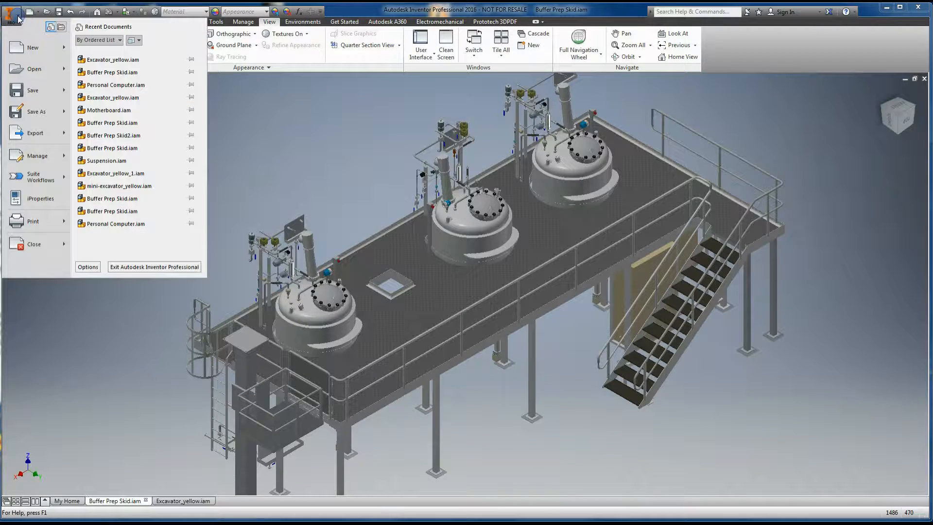
Step: Start exporting the Buffer Prep Skid assembly to DWF from the application menu
left_click(35, 132)
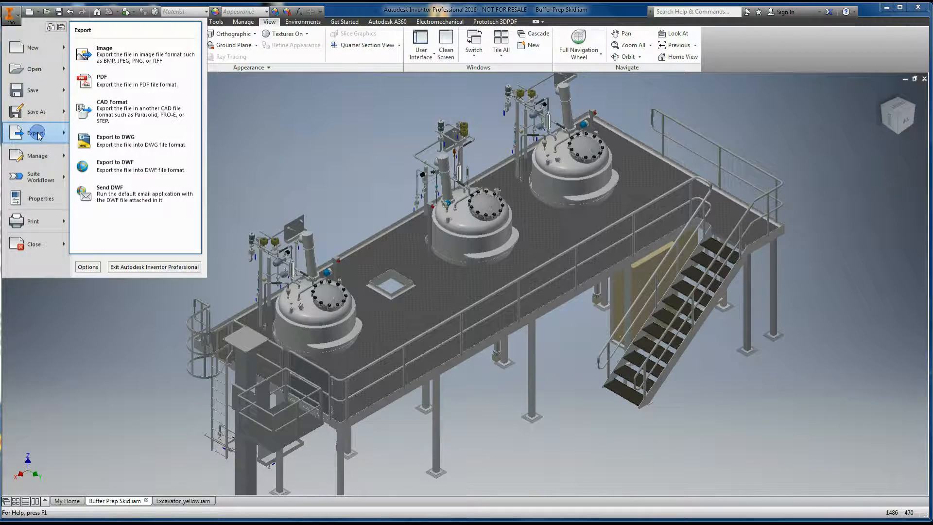
left_click(138, 165)
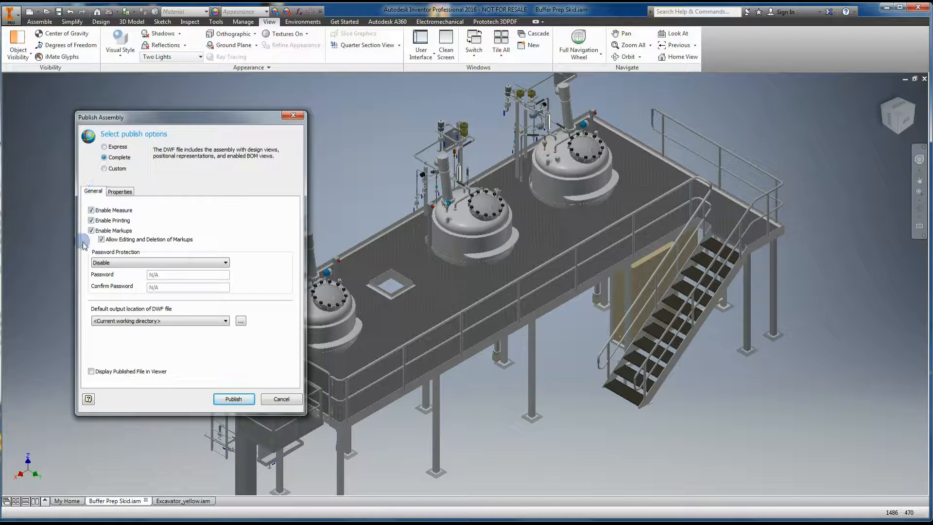
mouse_move(102, 347)
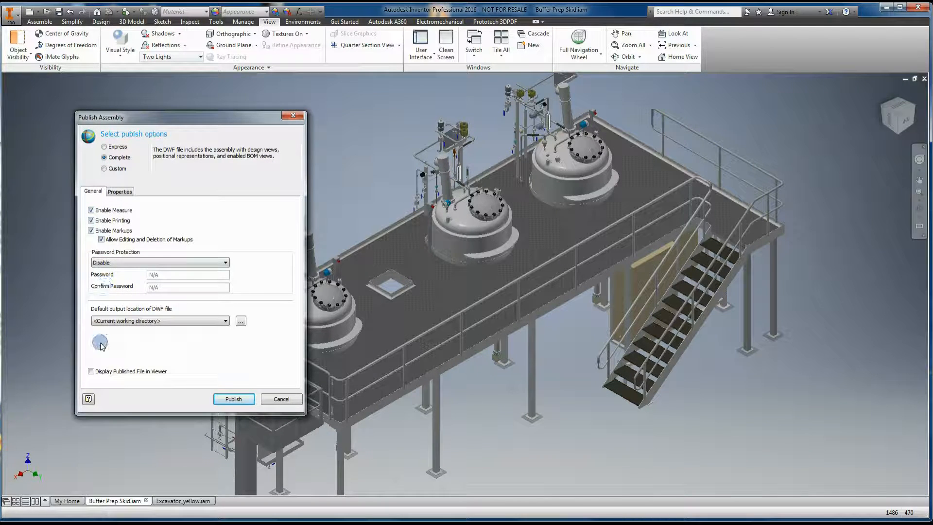
left_click(233, 398)
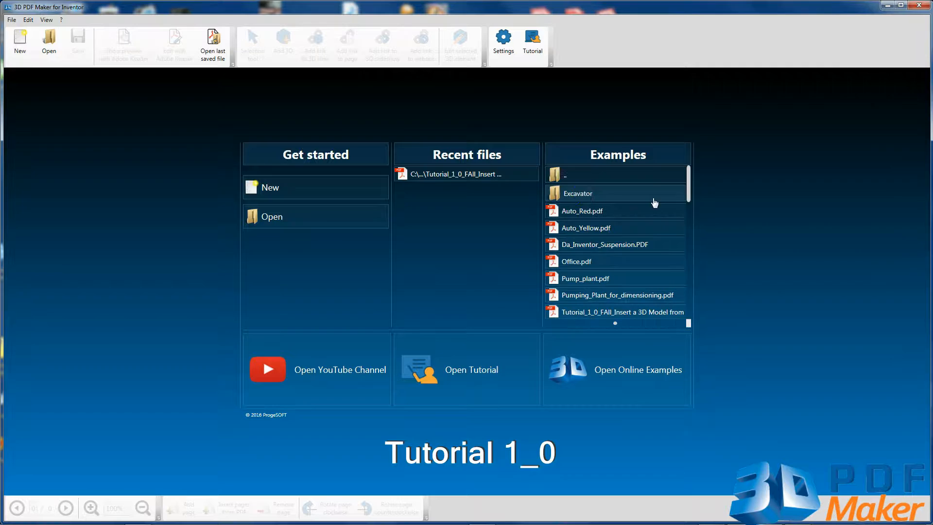
Step: Open the 'Tutorial_1_0_FAll_Insert a 3D Model from CAD.pdf' example and zoom in
scroll("down", 3)
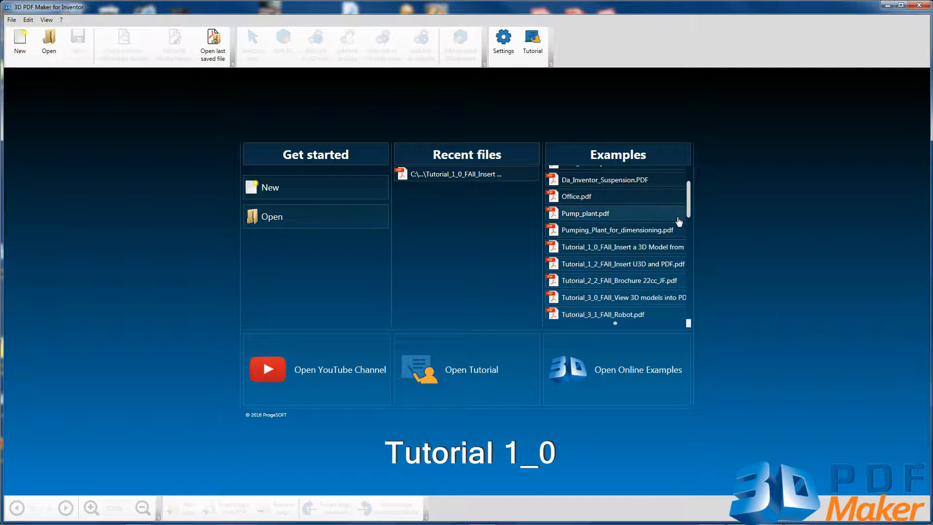
left_click(622, 247)
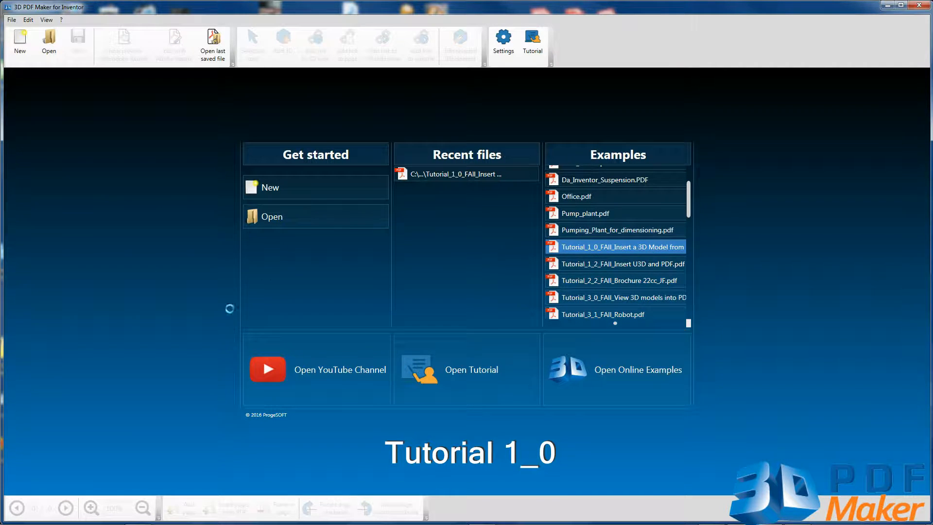
double_click(619, 246)
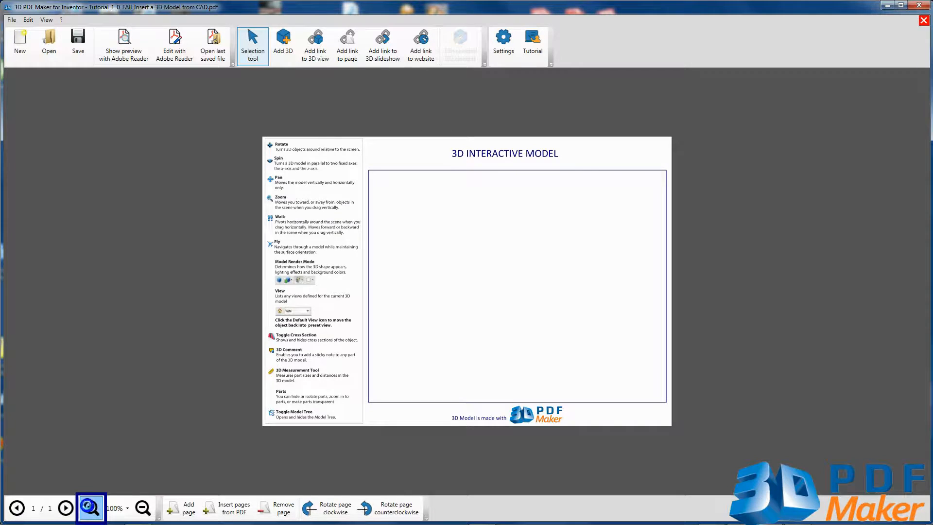
left_click(91, 508)
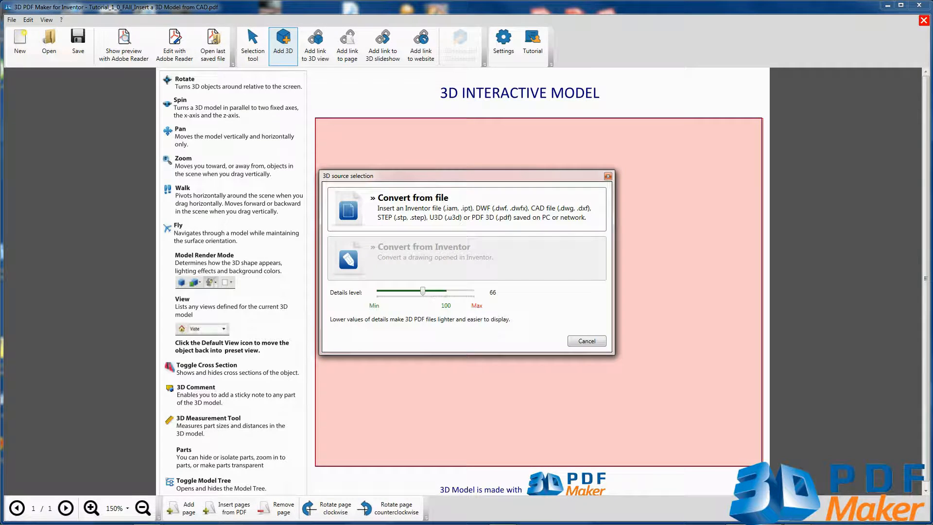
Step: Add 3D by converting from file, filtering to DWF Files and picking the excavator DWF
left_click(464, 210)
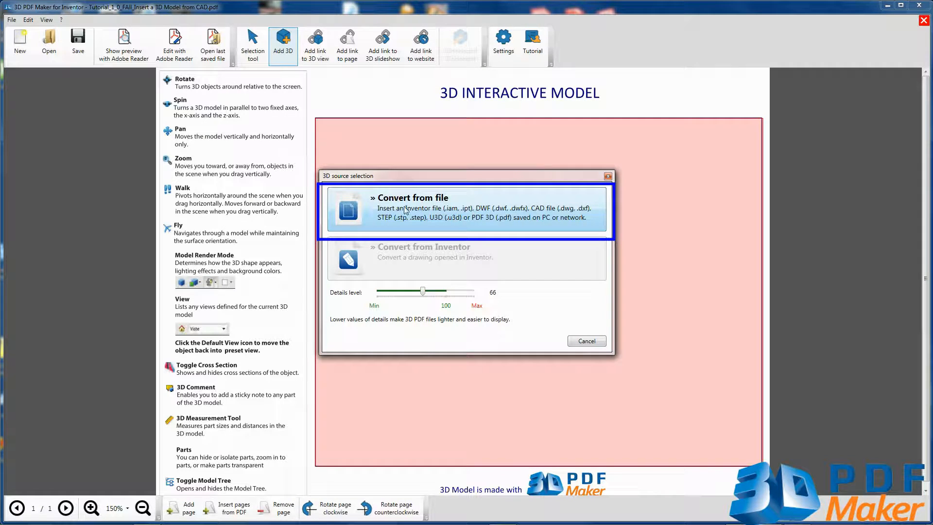
left_click(466, 210)
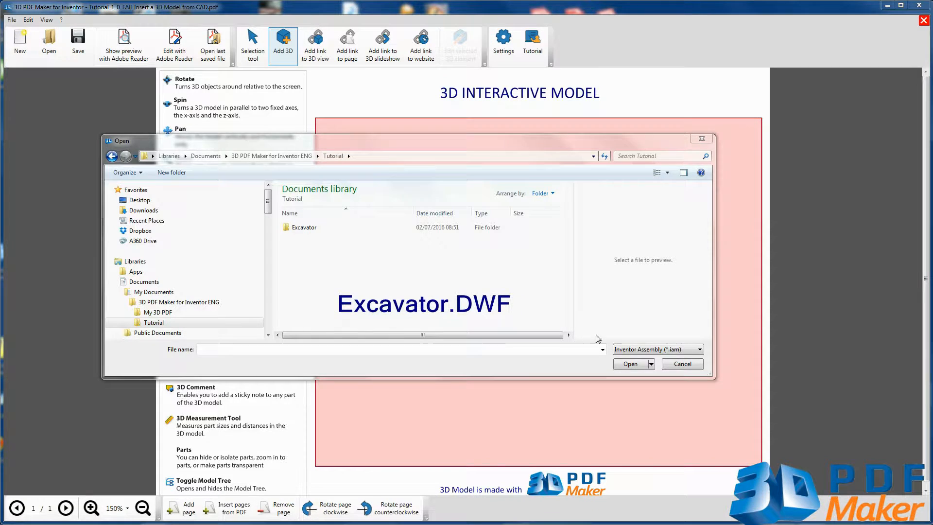
left_click(658, 349)
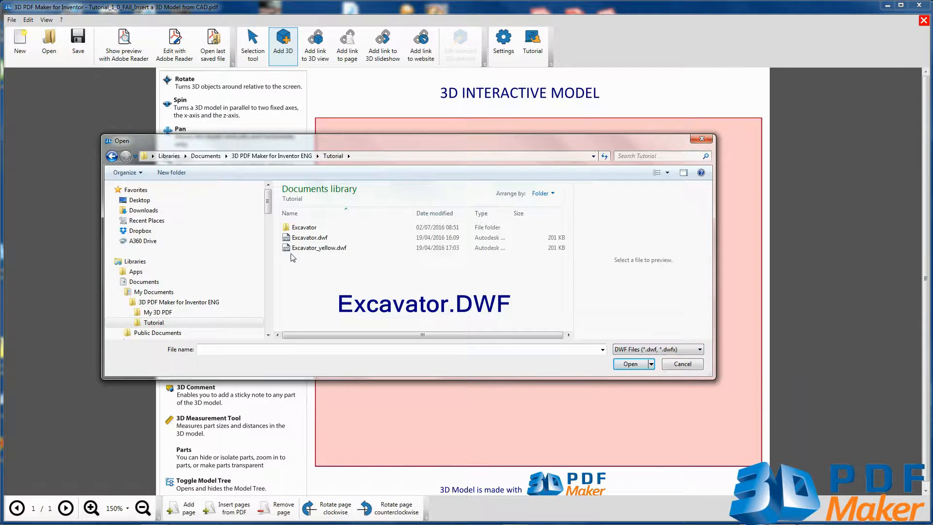
left_click(629, 364)
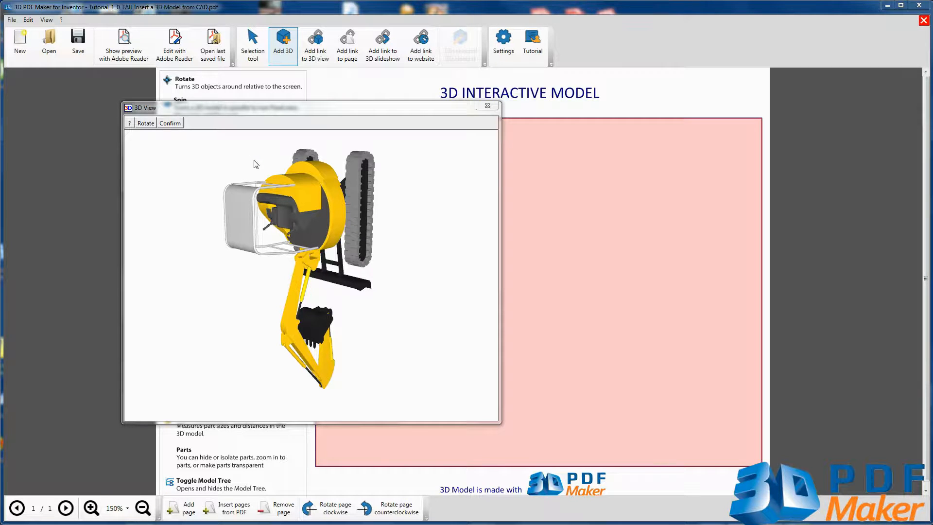
Step: Rotate the excavator preview, confirm its orientation and insert it into the frame
left_click(145, 123)
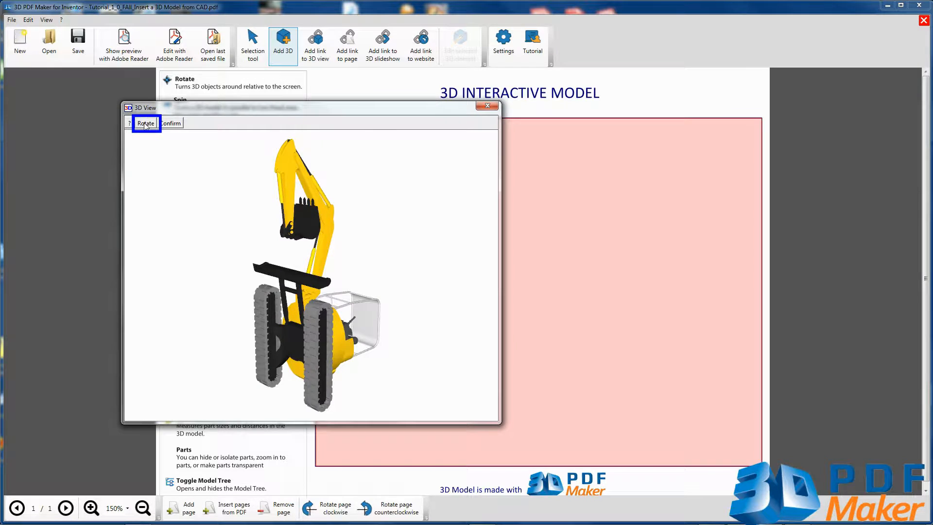
left_click(146, 123)
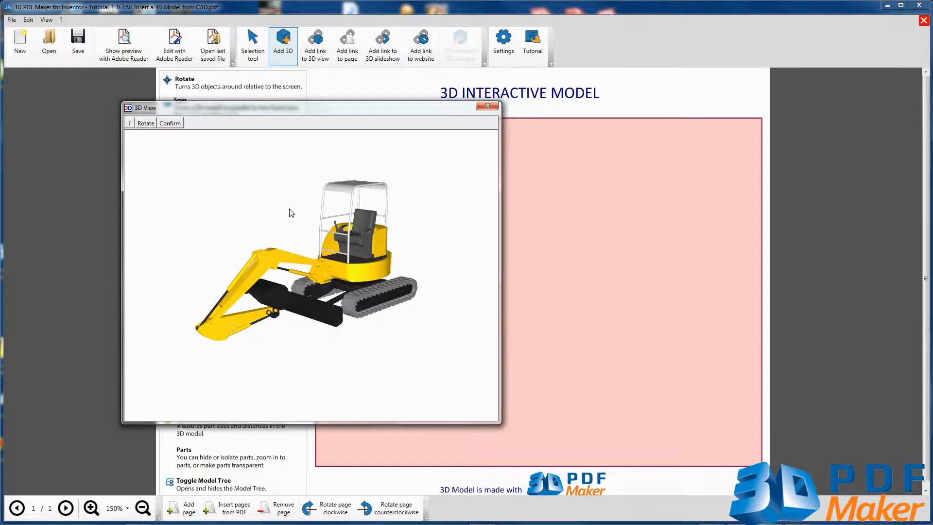
mouse_move(169, 123)
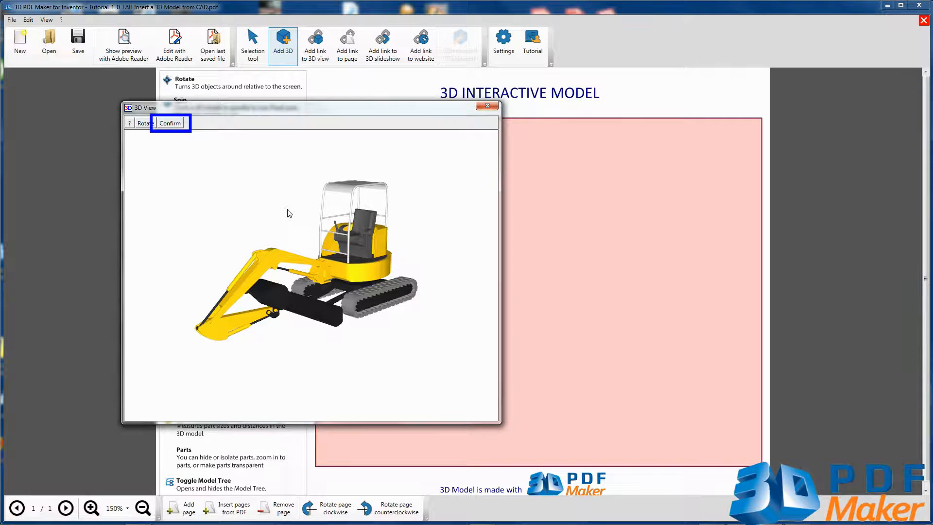
left_click(169, 122)
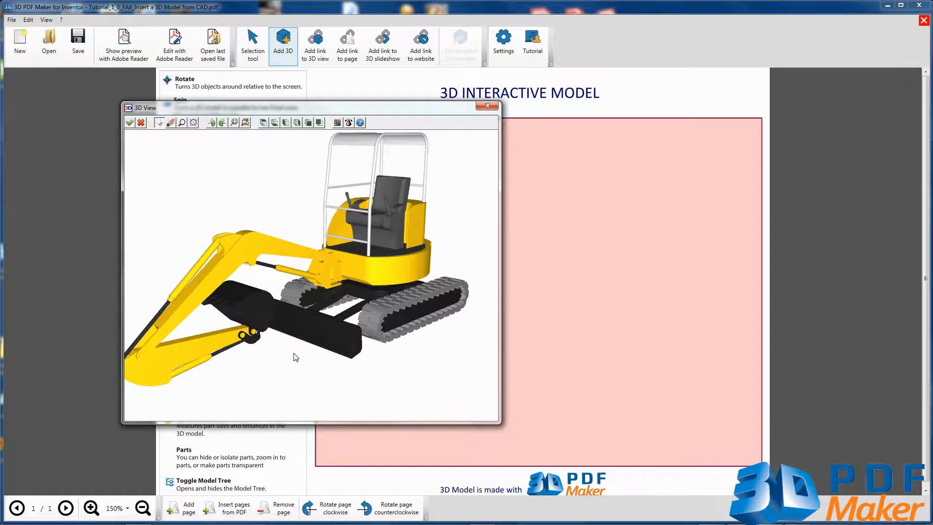
left_click(170, 122)
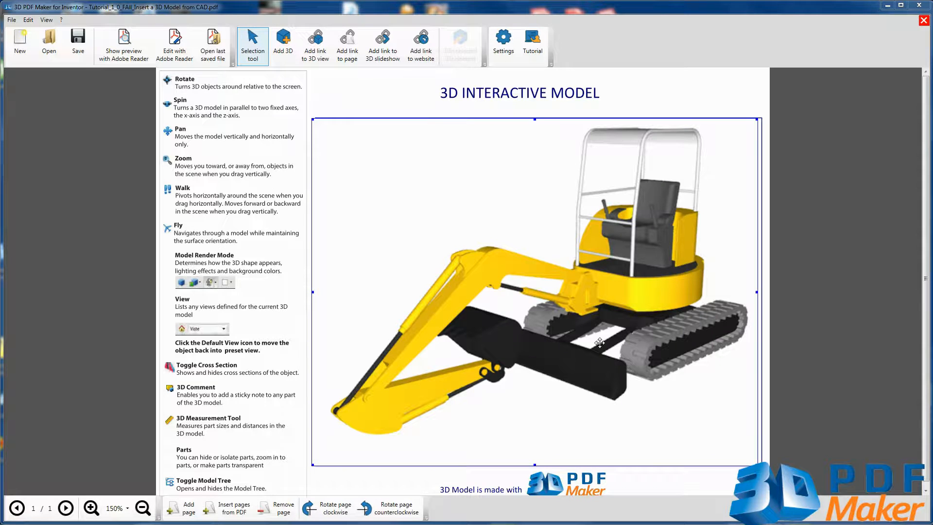
mouse_move(564, 242)
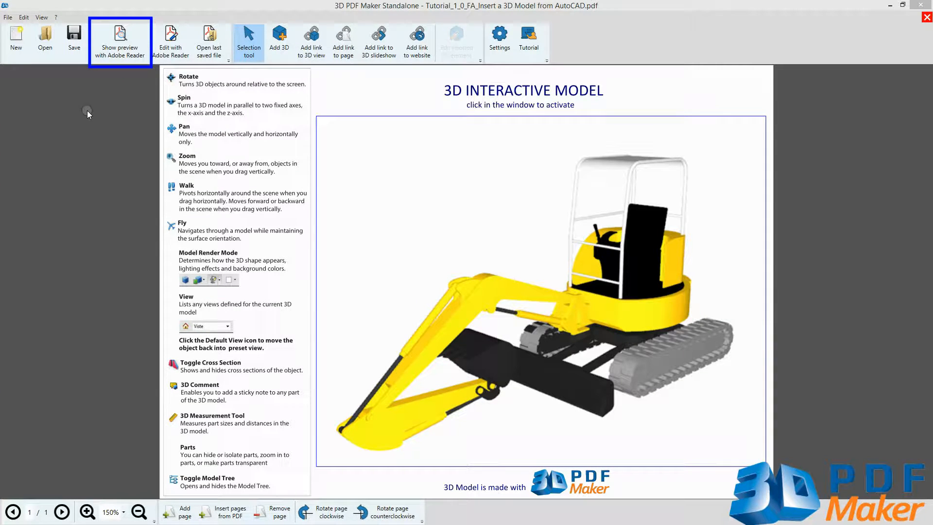
Step: Preview the excavator tutorial page as a 3D PDF in Adobe Reader
left_click(120, 42)
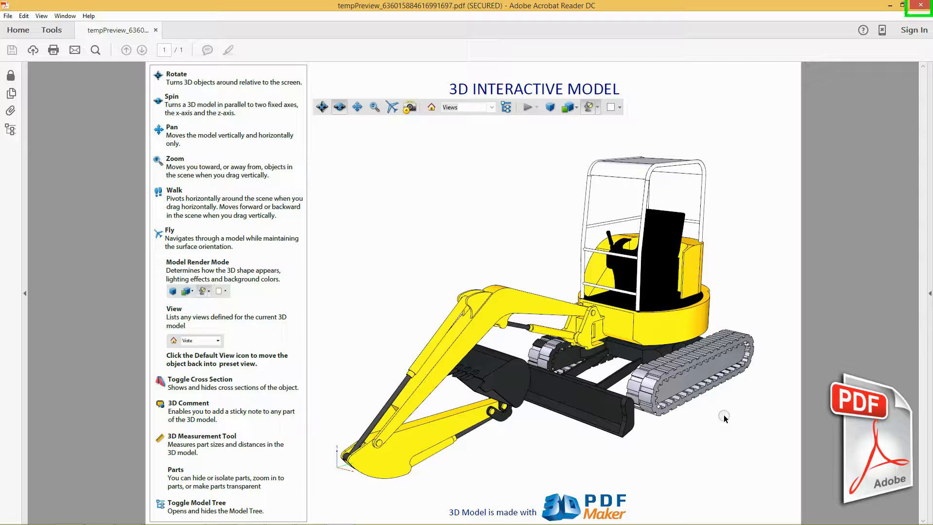
mouse_move(886, 111)
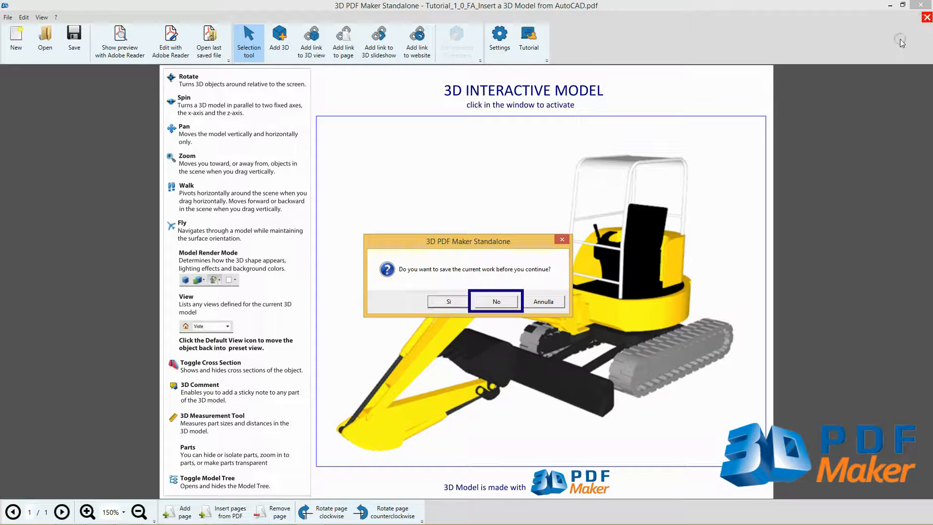
Step: Decline saving the excavator tutorial document
left_click(496, 301)
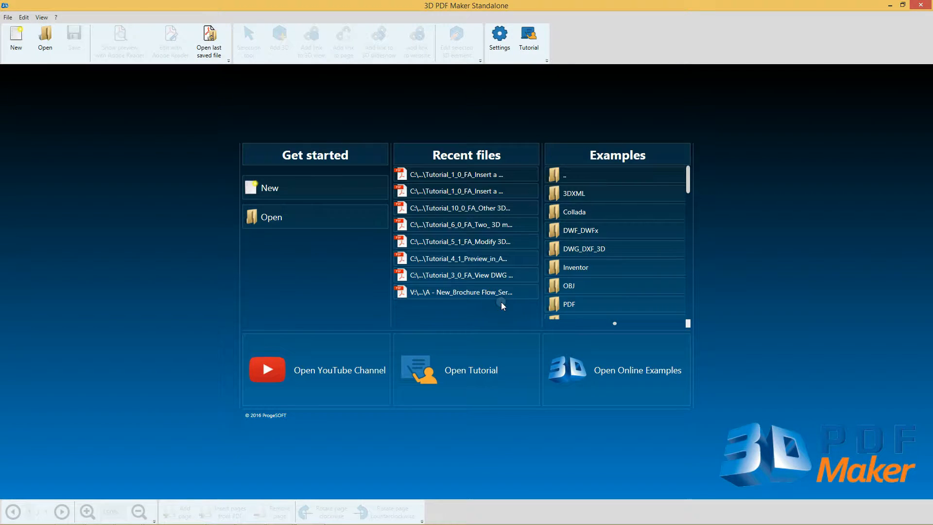
mouse_move(783, 266)
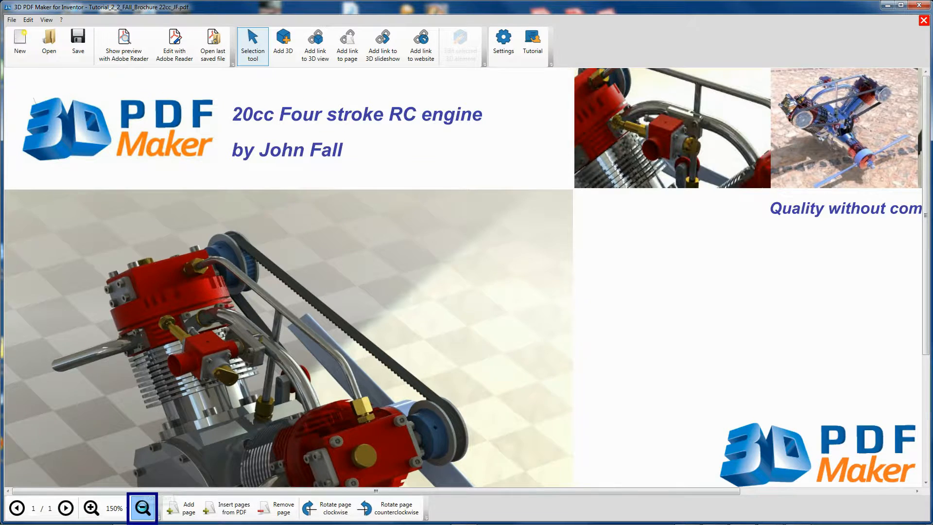
Step: Draw a 3D area on the brochure's right side and import ENGINE TWIN NEW.dwfx
left_click(143, 508)
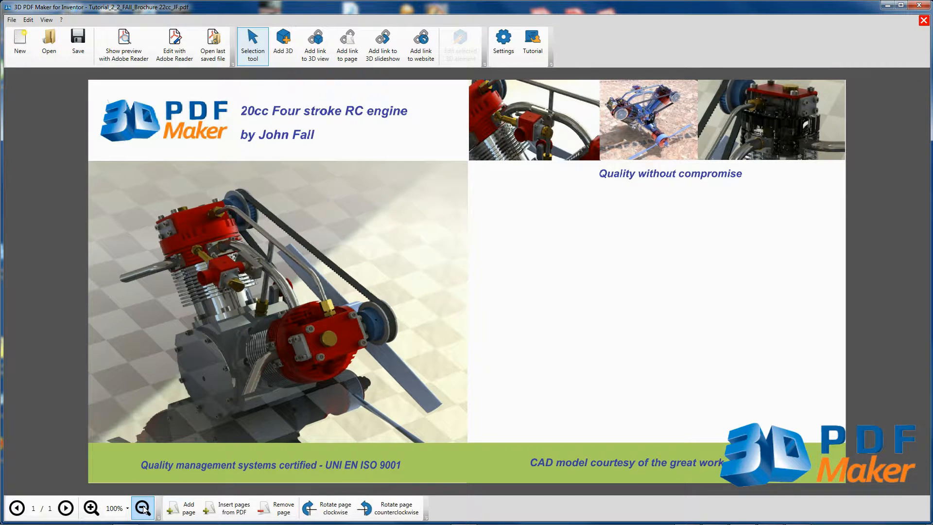
left_click(283, 44)
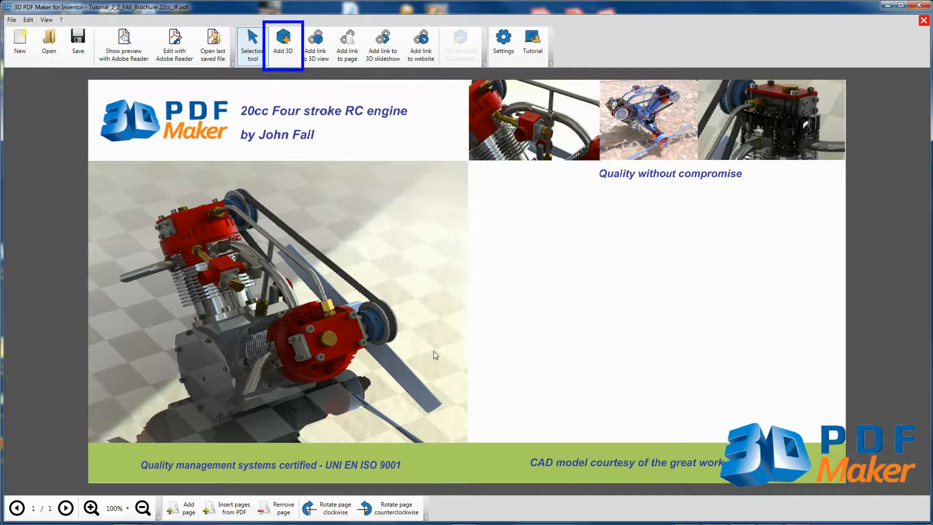
left_click(284, 43)
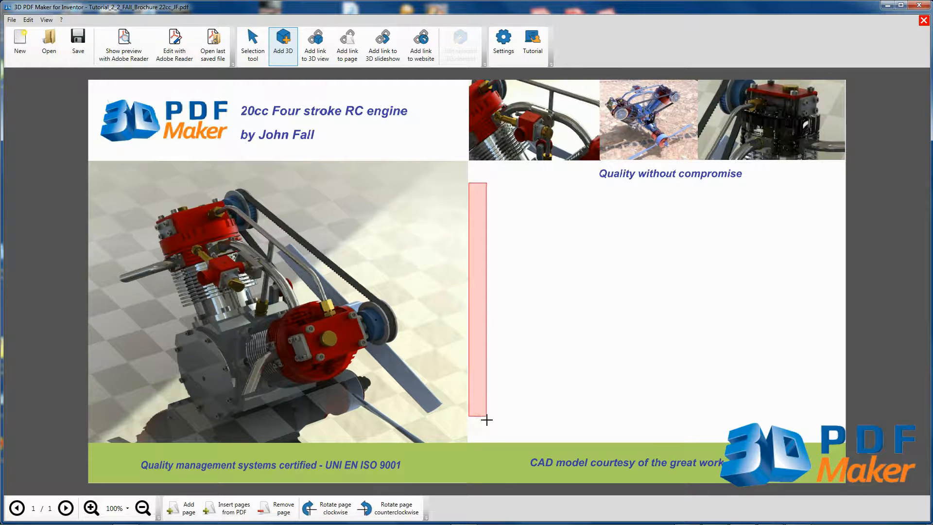
left_click(283, 42)
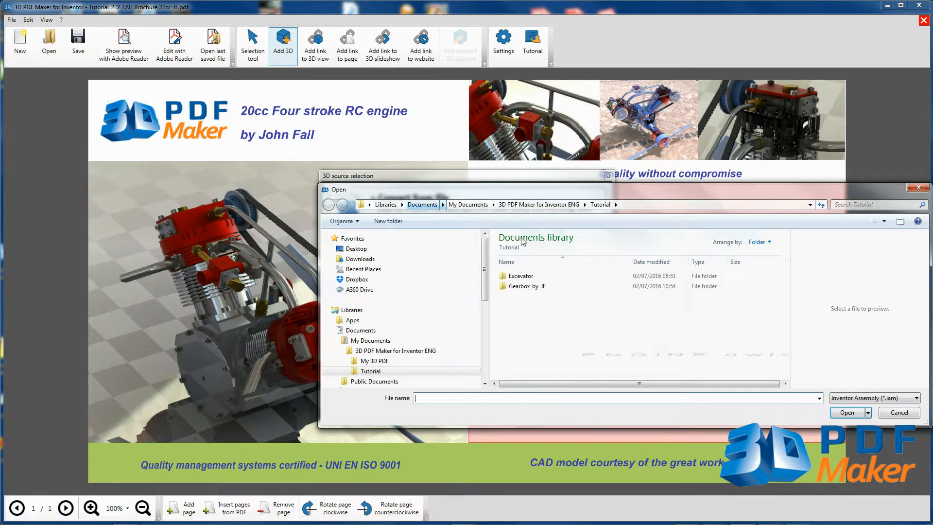
left_click(915, 397)
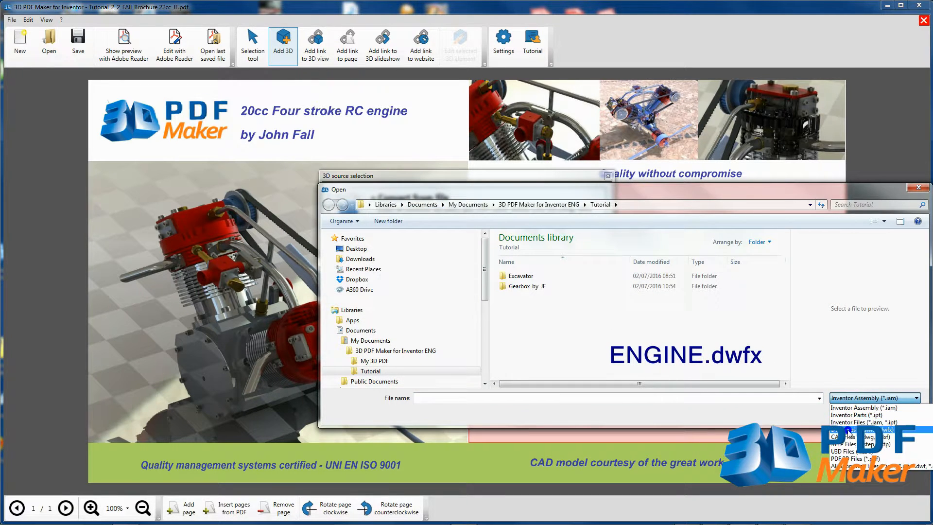
left_click(851, 450)
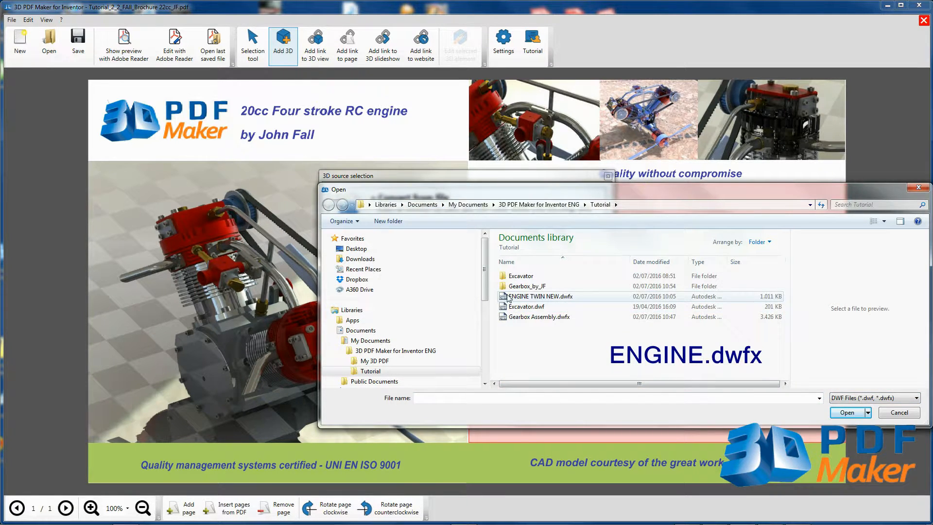
left_click(540, 296)
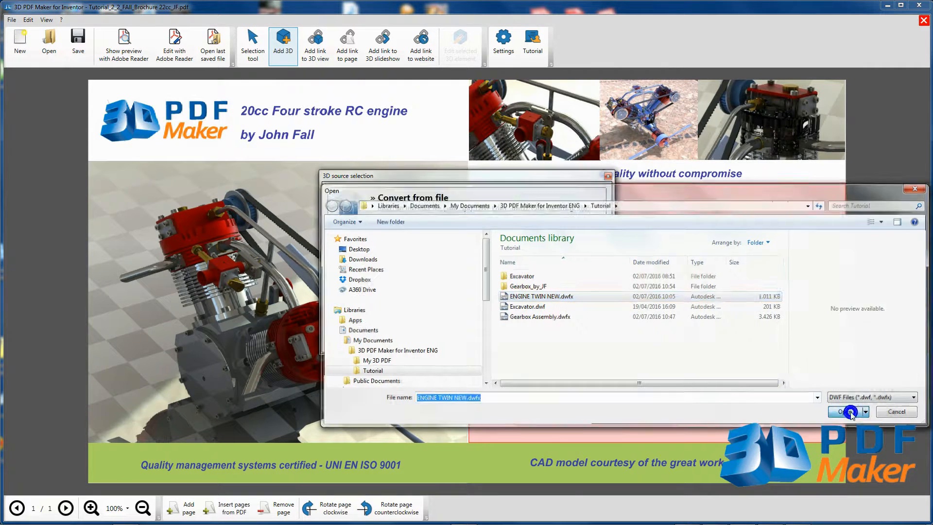
left_click(845, 412)
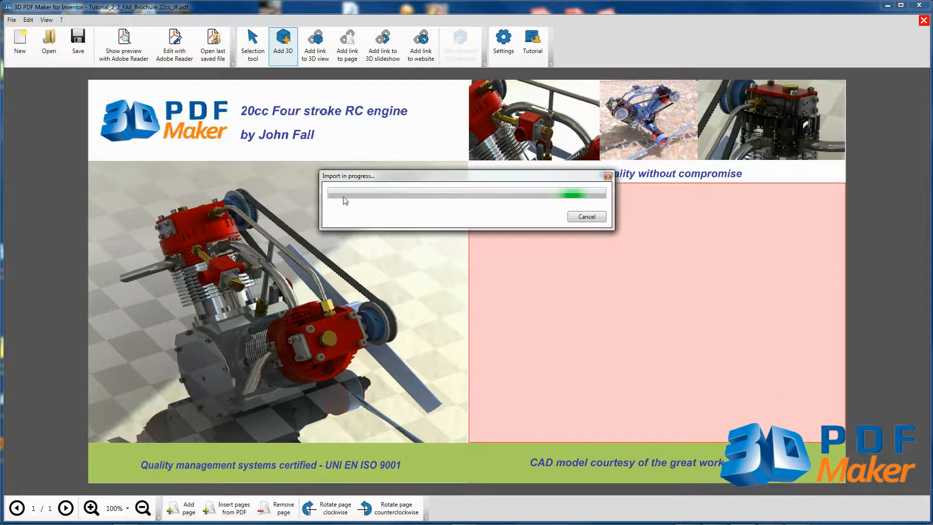
mouse_move(573, 206)
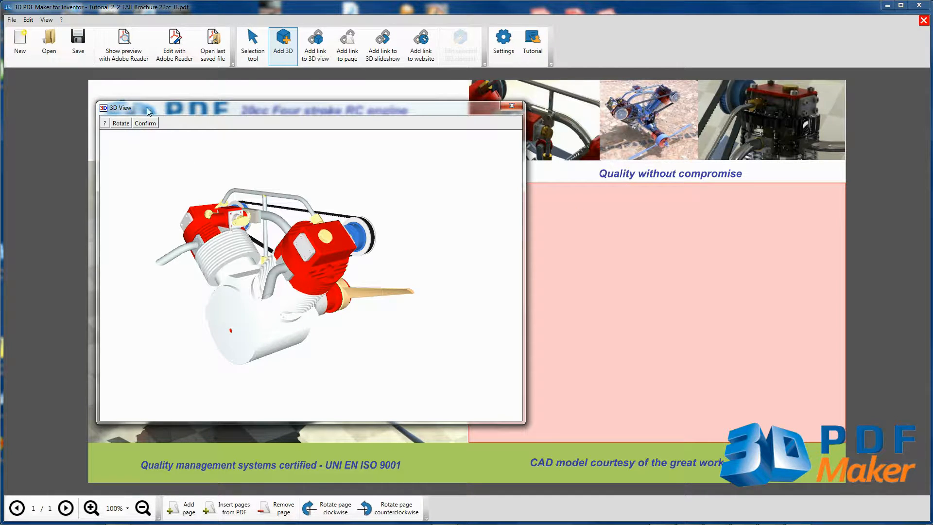
mouse_move(318, 177)
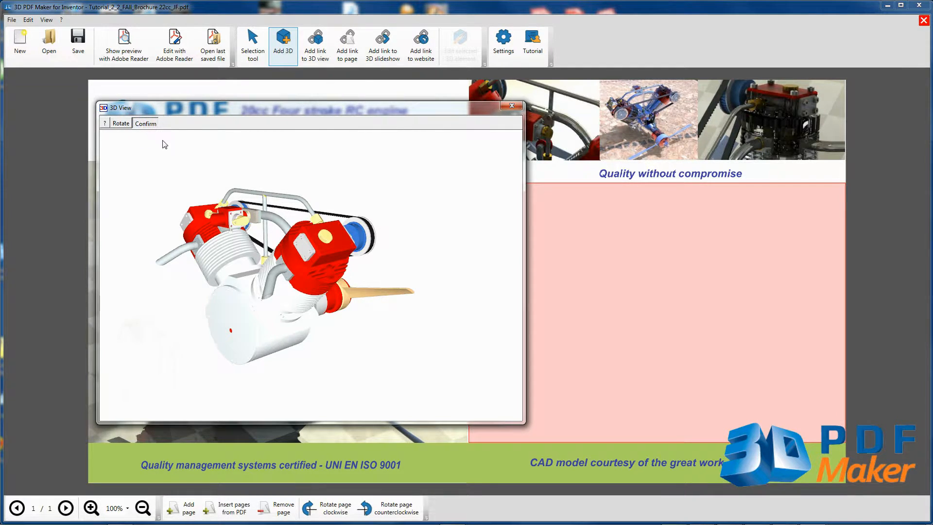
Step: Confirm the twin engine's front-facing orientation and insert it into the 3D area
left_click(121, 123)
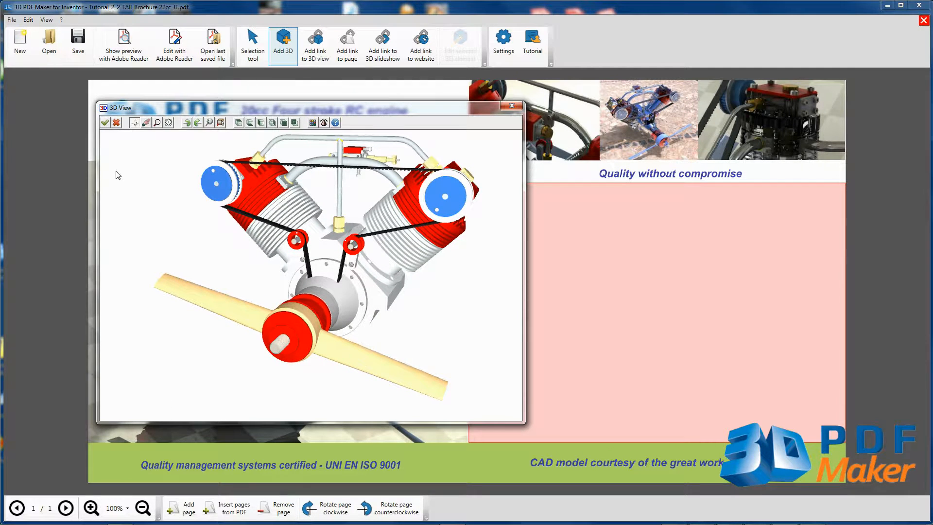
left_click(105, 122)
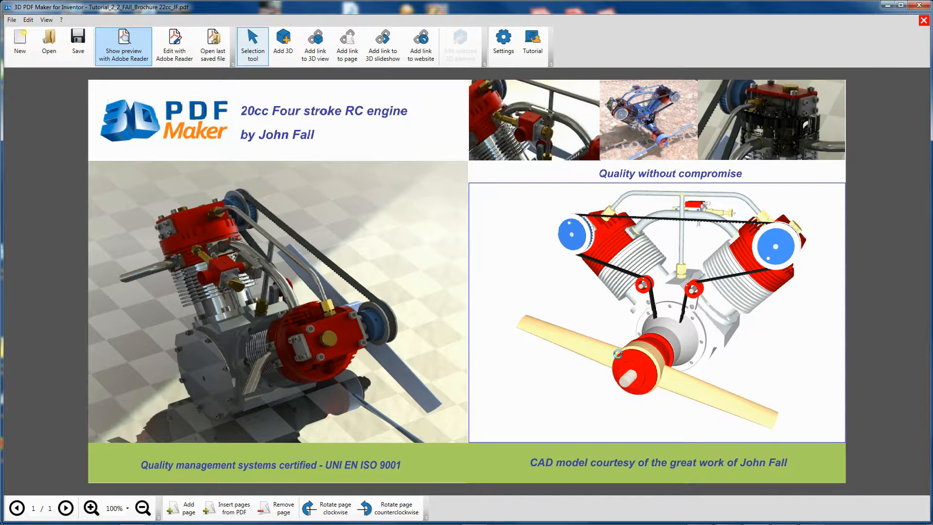
Step: Preview the brochure in Adobe Reader, activate the 3D engine model, and start Save As
left_click(123, 45)
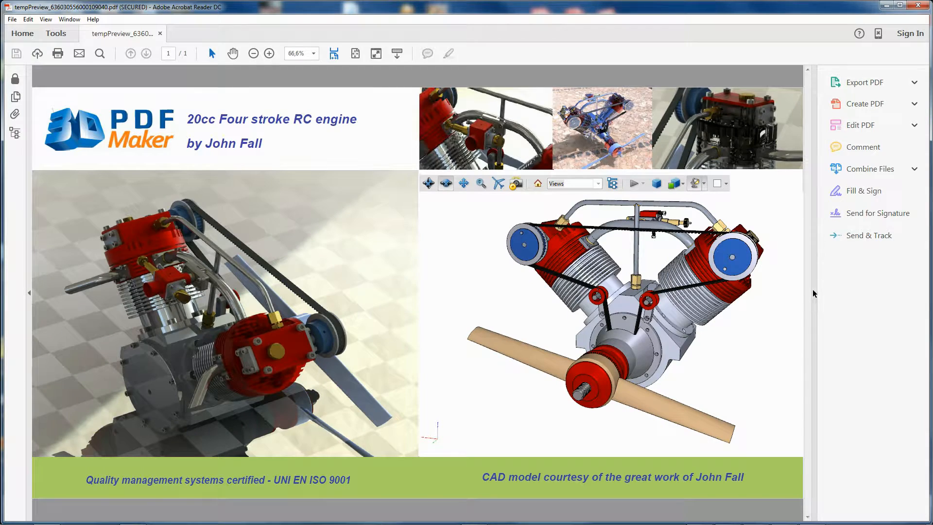
left_click(269, 52)
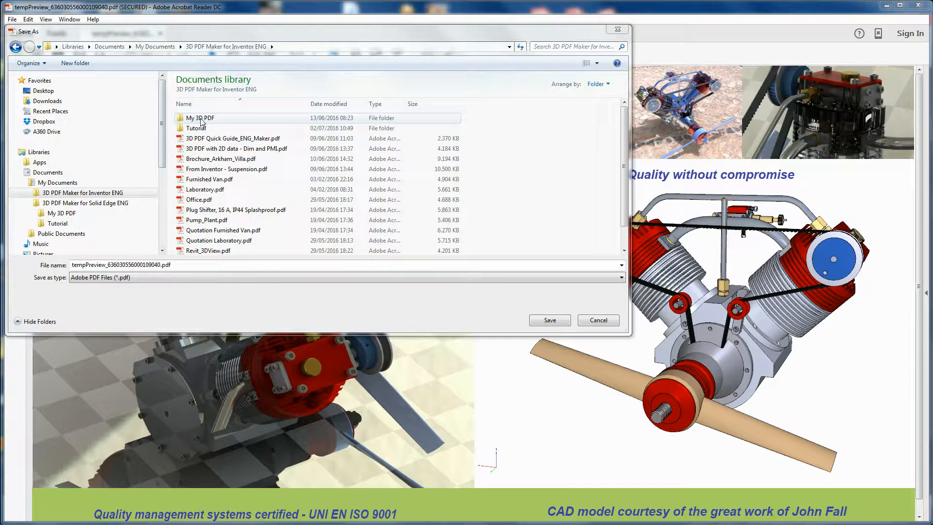
Step: Save the brochure as My_1_3DPDF_JF in the My 3D PDF folder
double_click(199, 117)
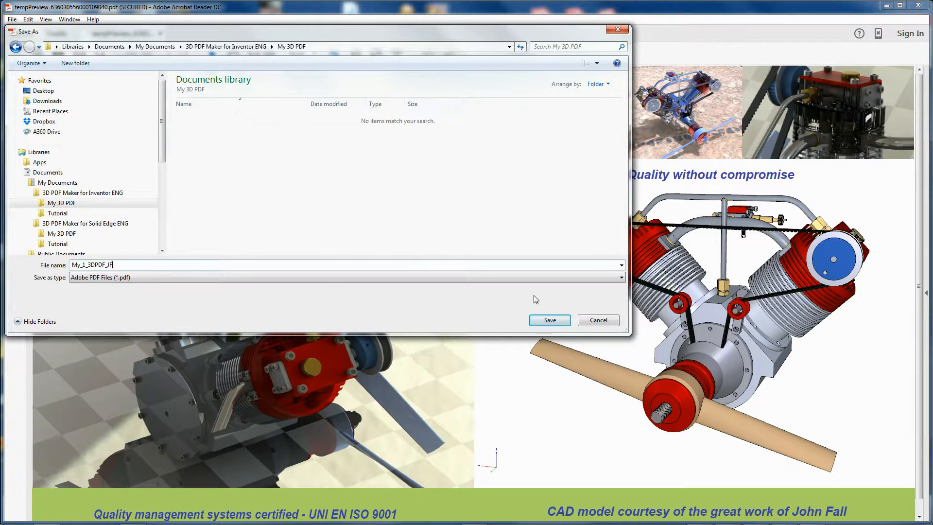
left_click(549, 321)
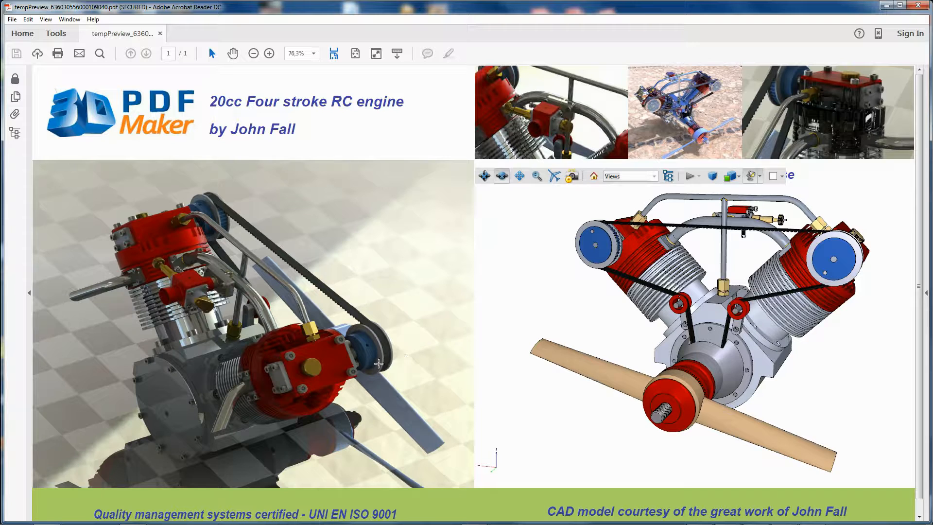
mouse_move(913, 11)
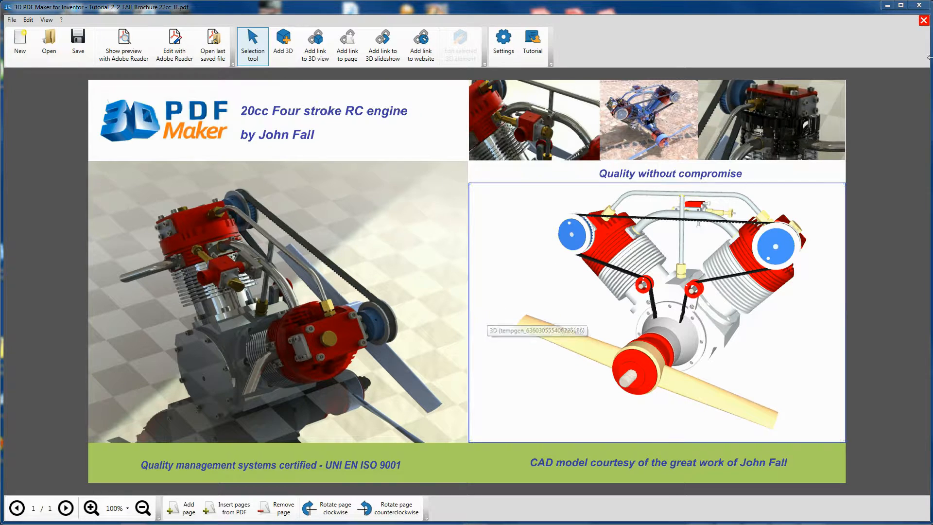
Step: Leave the brochure project via New/Open, declining to save the current work
left_click(924, 19)
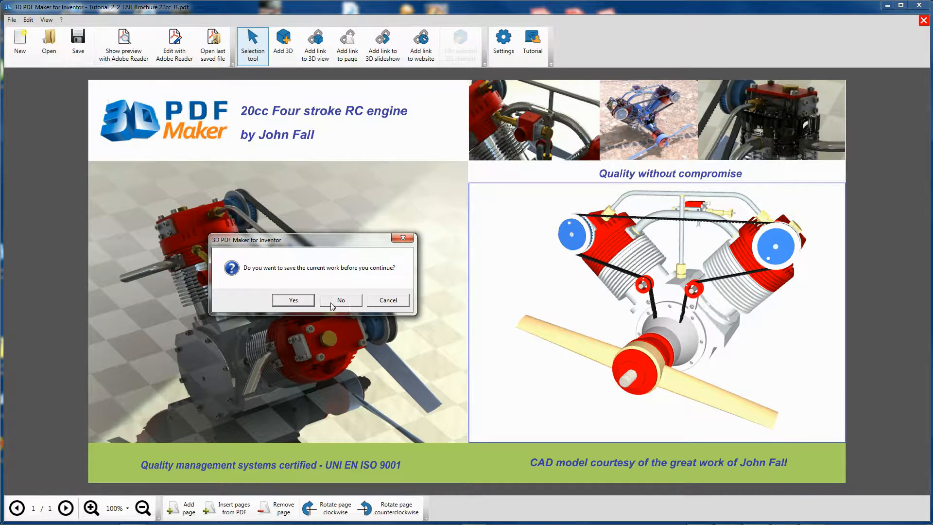
left_click(339, 299)
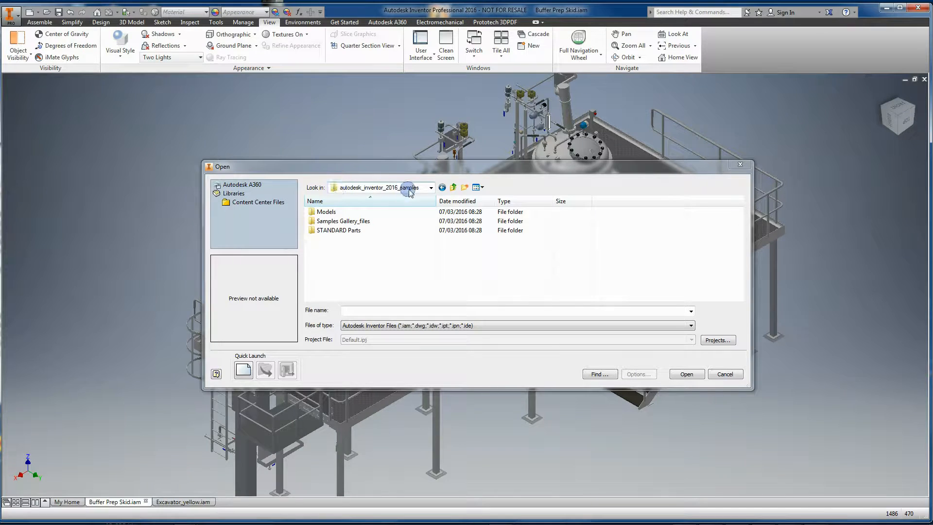
Step: Open Personal Computer.iam from the Models > Assemblies > Personal Computer sample folder
left_click(326, 212)
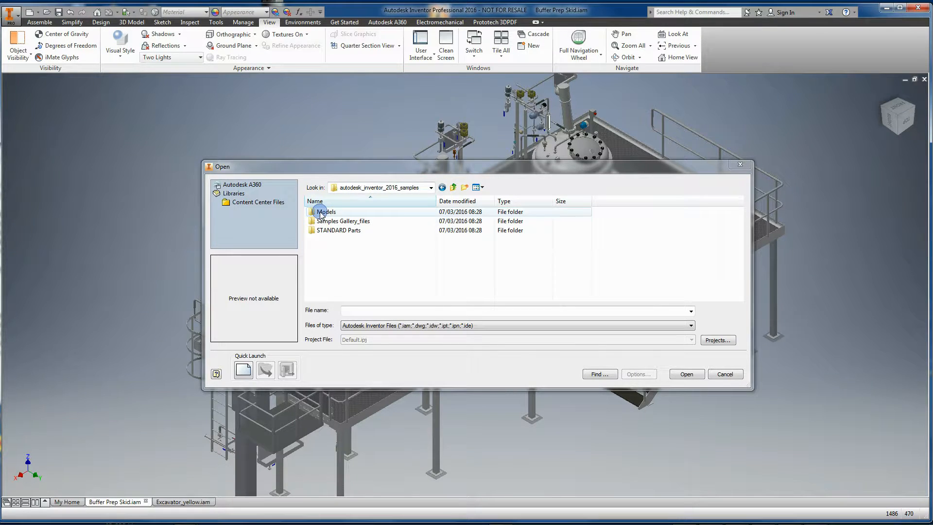
double_click(326, 211)
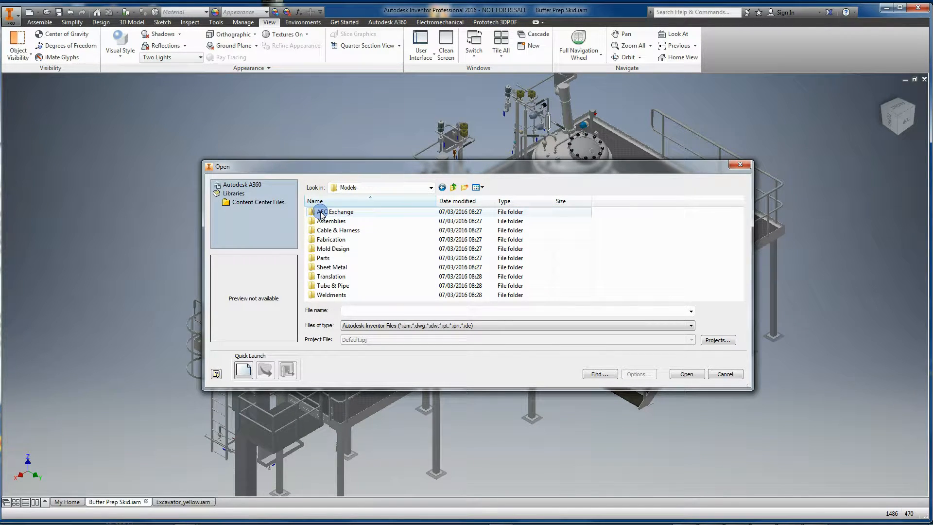
double_click(332, 221)
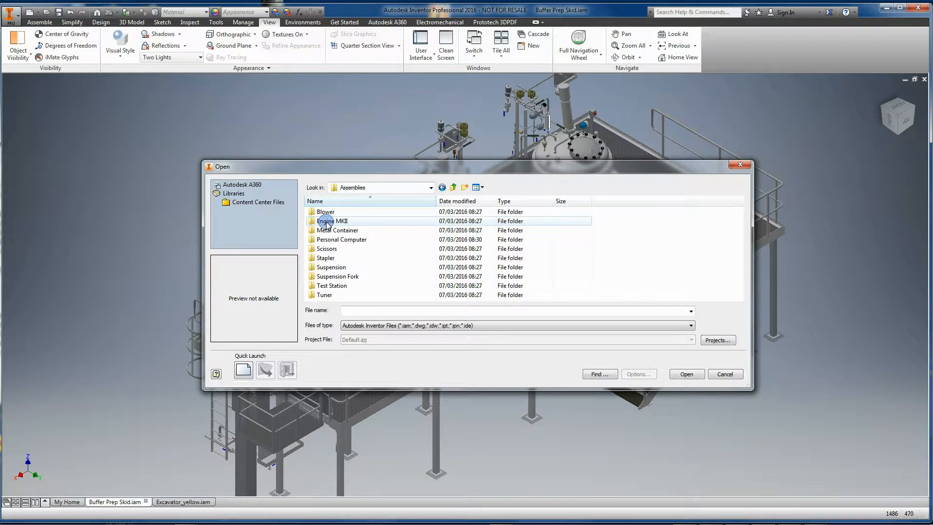
double_click(342, 239)
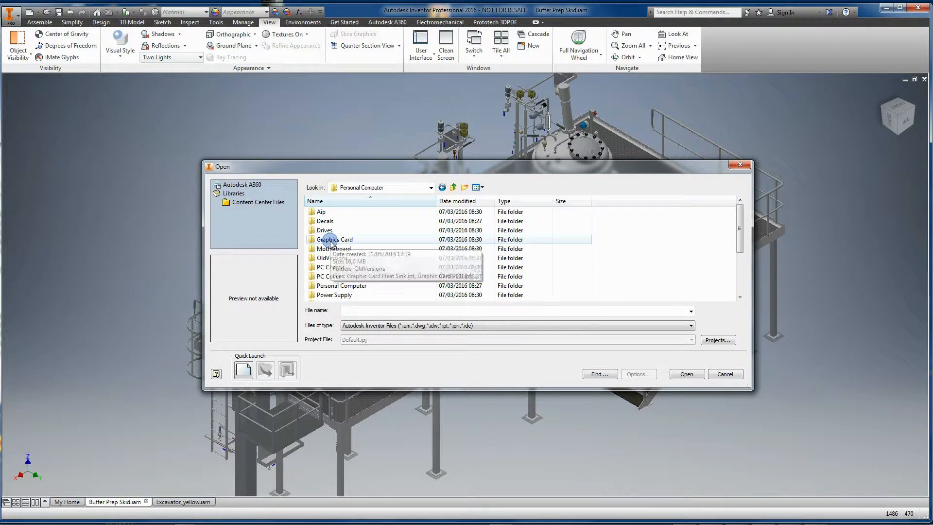
scroll("down", 3)
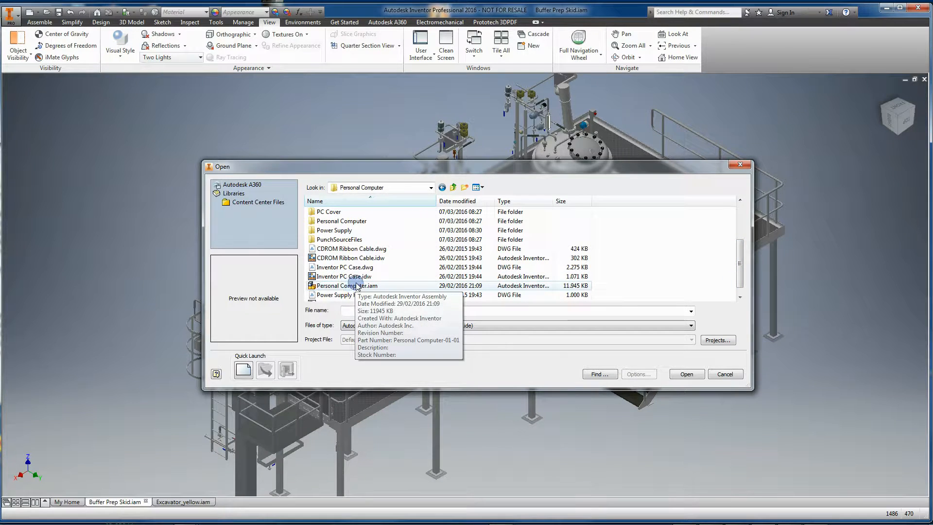
left_click(12, 11)
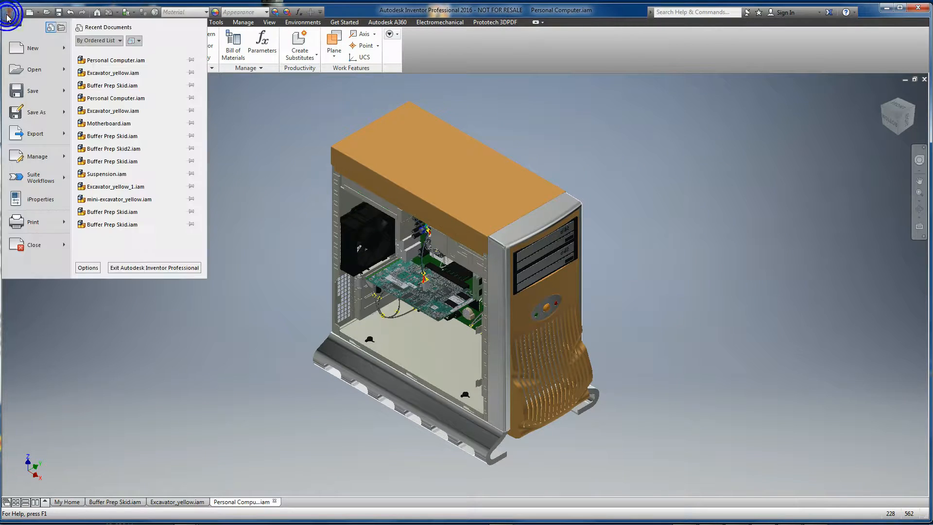
left_click(35, 133)
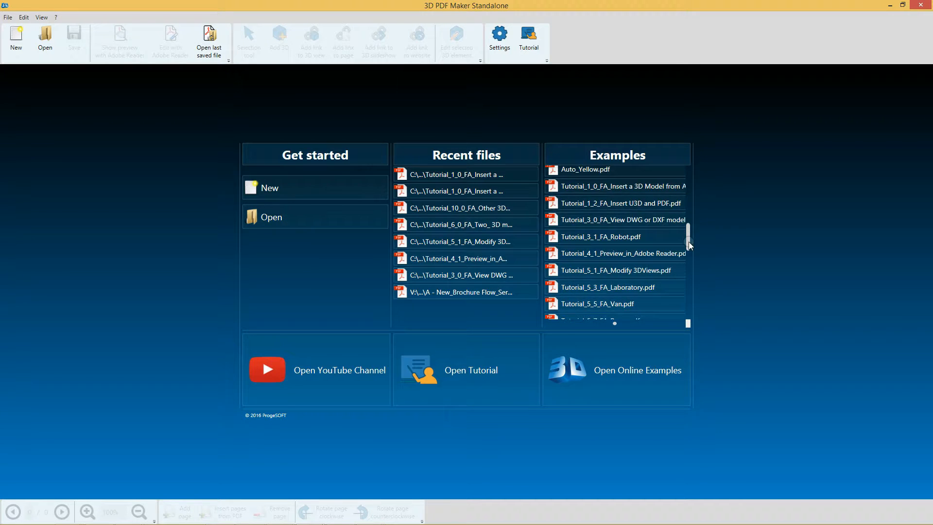
Step: Open the Tutorial_1_0 computer case example and preview it in Adobe Reader
left_click(624, 186)
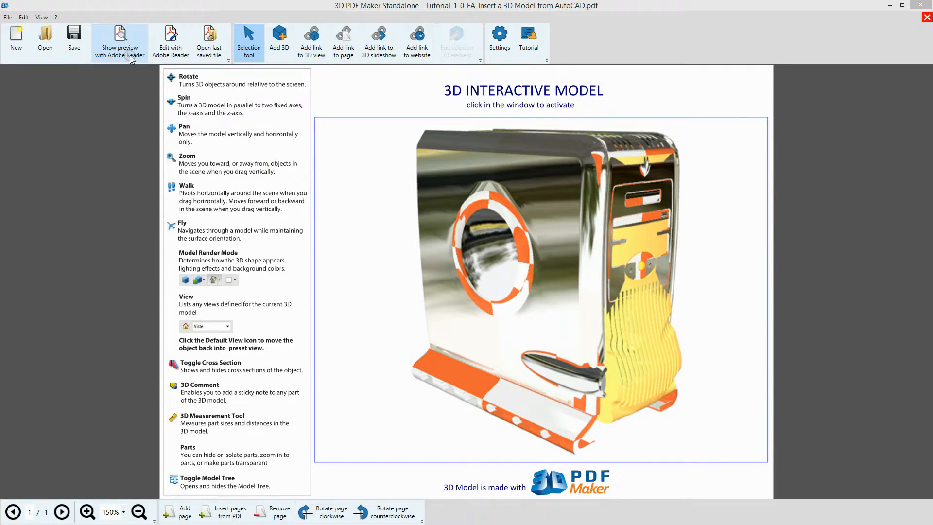
left_click(120, 42)
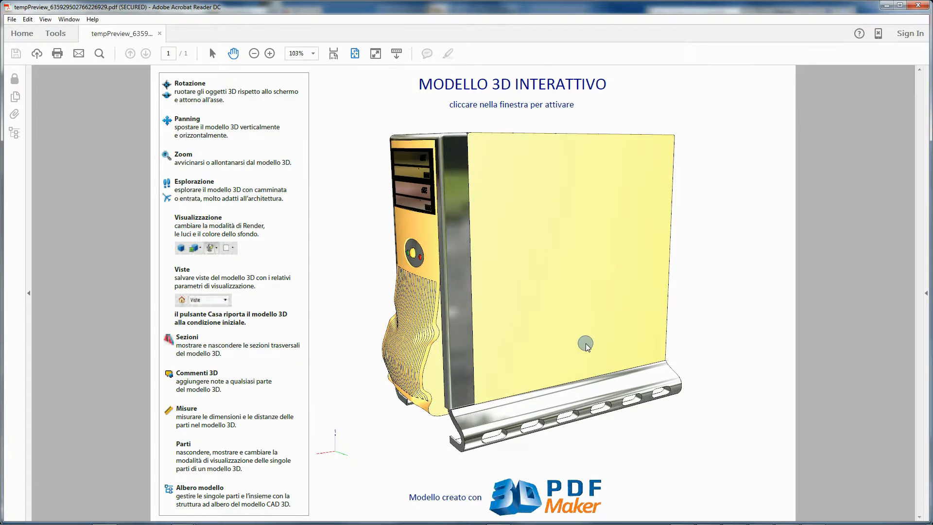
Step: Select the case's large side panel and set it to Make Transparent via Part Options
right_click(586, 347)
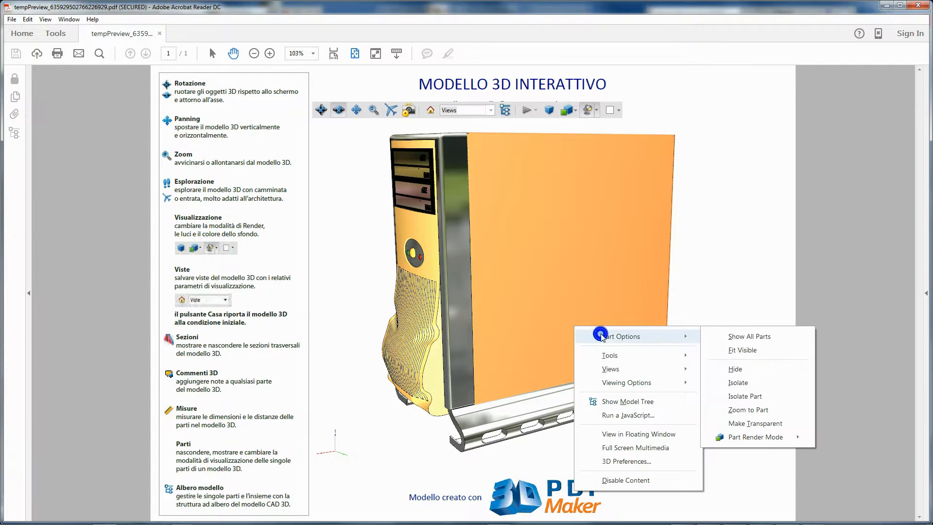
left_click(753, 423)
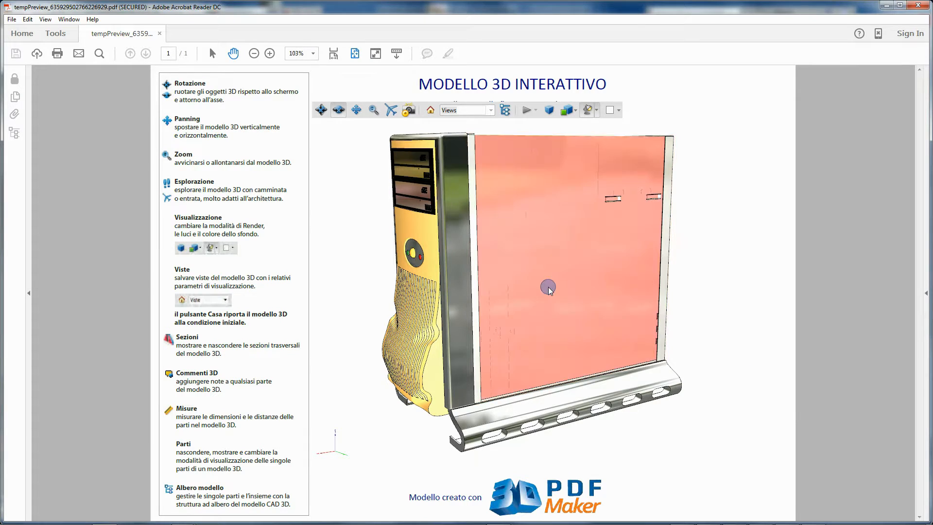
right_click(548, 287)
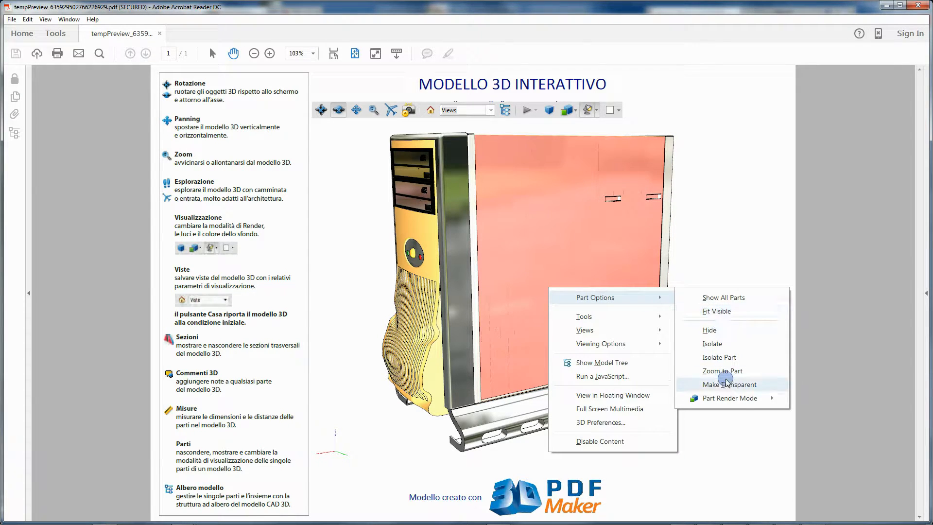
left_click(727, 385)
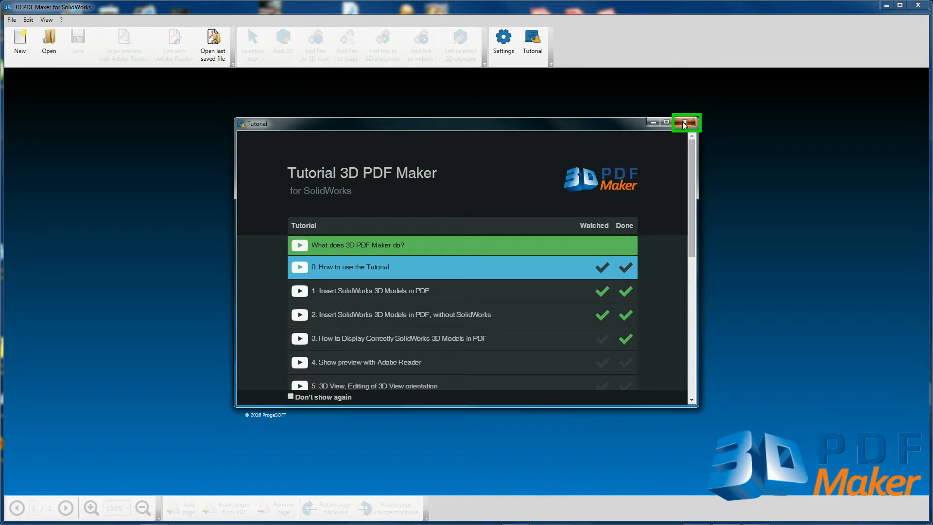
Step: Close the Tutorial window and reopen it from the start screen's Open Tutorial
left_click(685, 122)
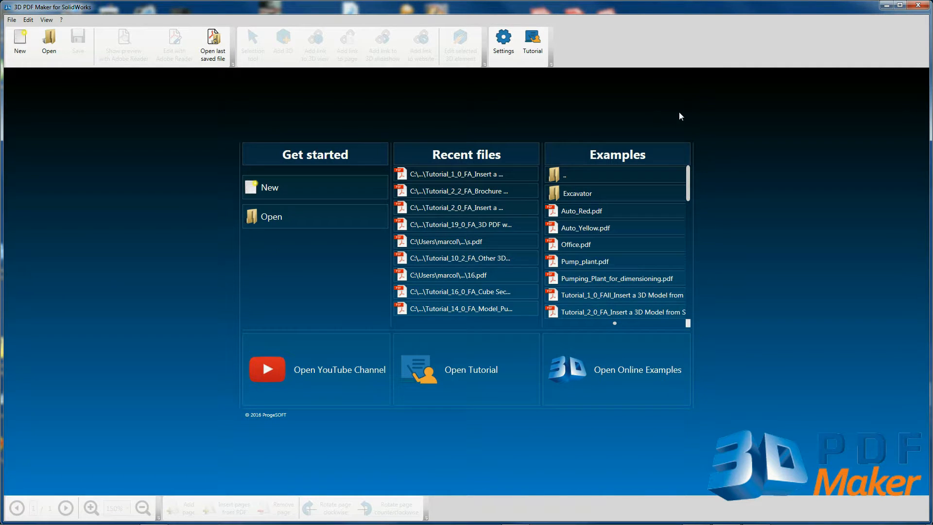
mouse_move(532, 41)
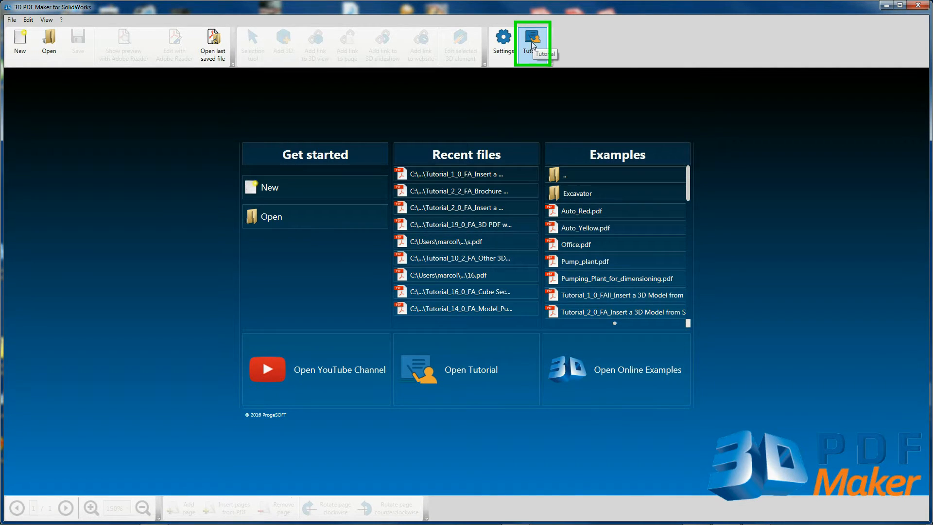
mouse_move(650, 139)
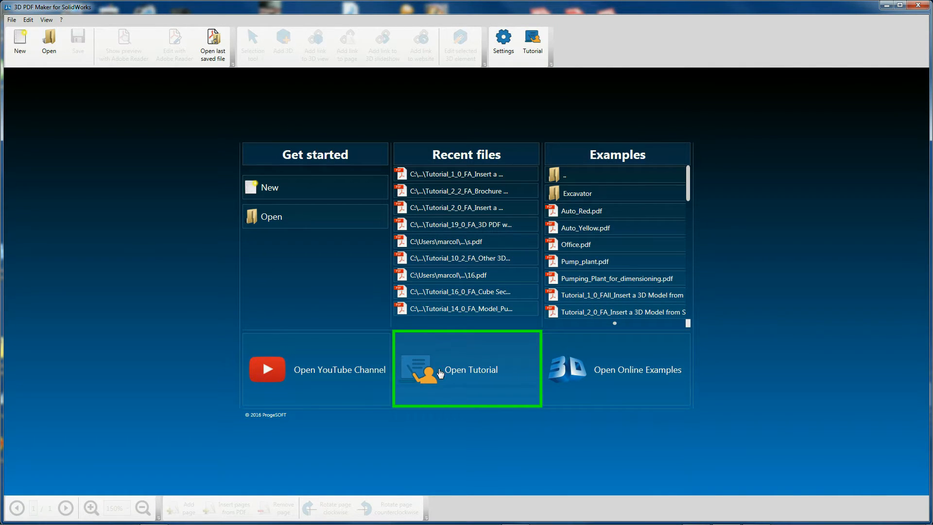
mouse_move(481, 370)
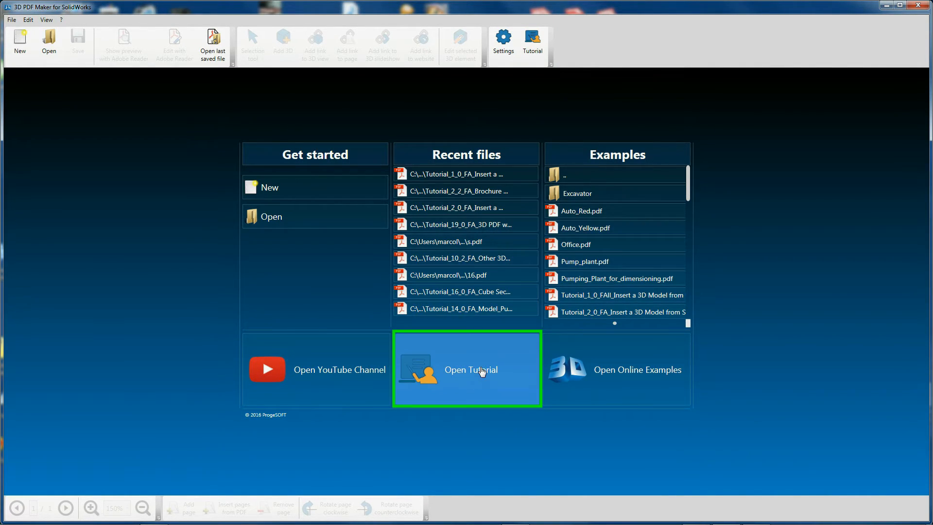
left_click(470, 370)
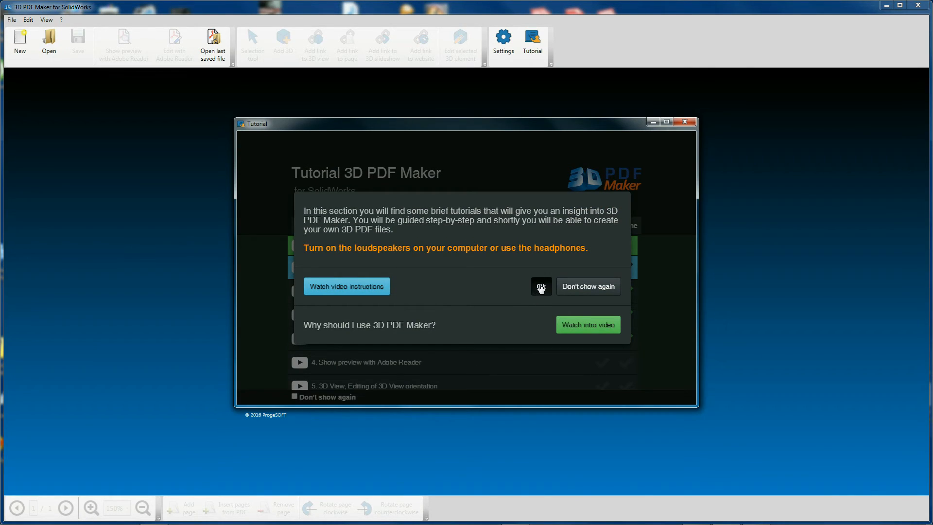